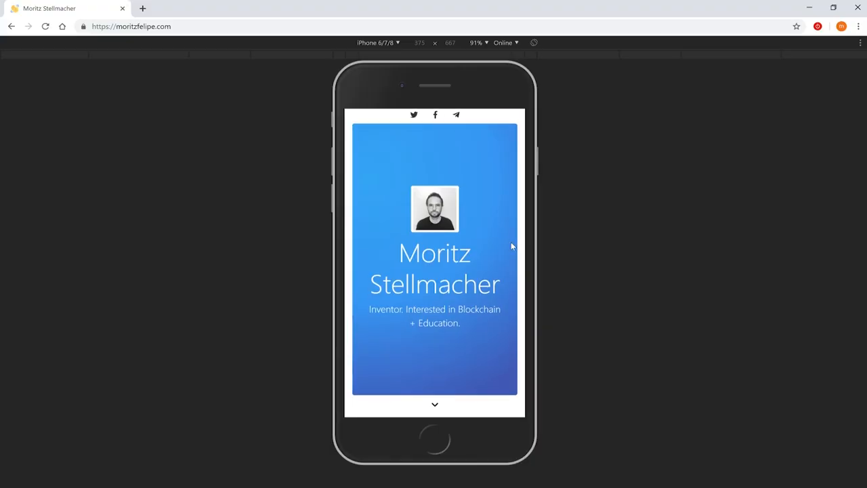
Step: Review the page in the iPhone 6/7/8 preview, switch to the laptop device, and scroll to Contact
scroll(down, 3)
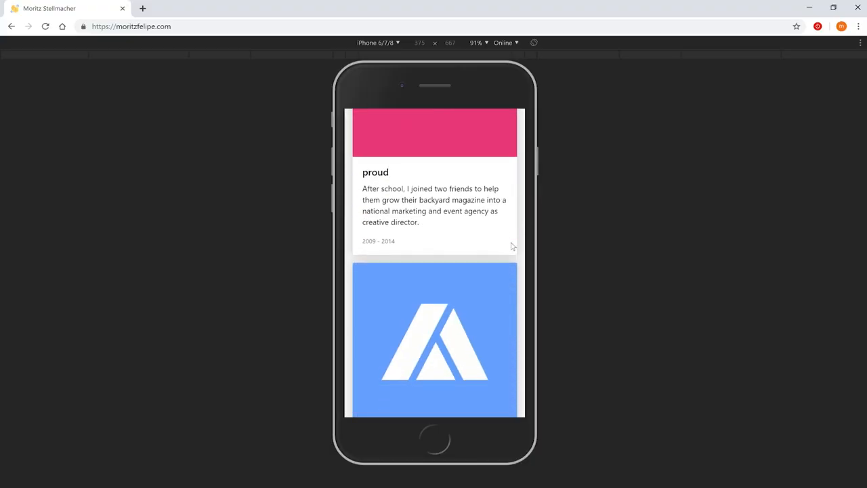
scroll(down, 3)
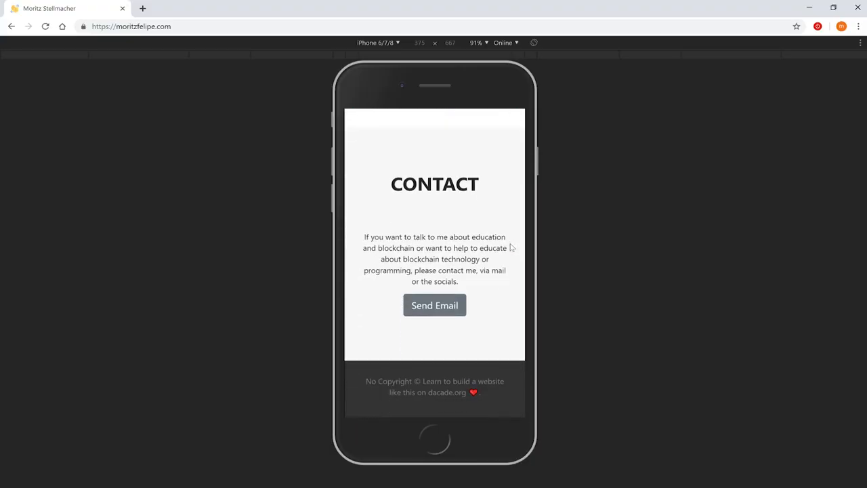
click(378, 42)
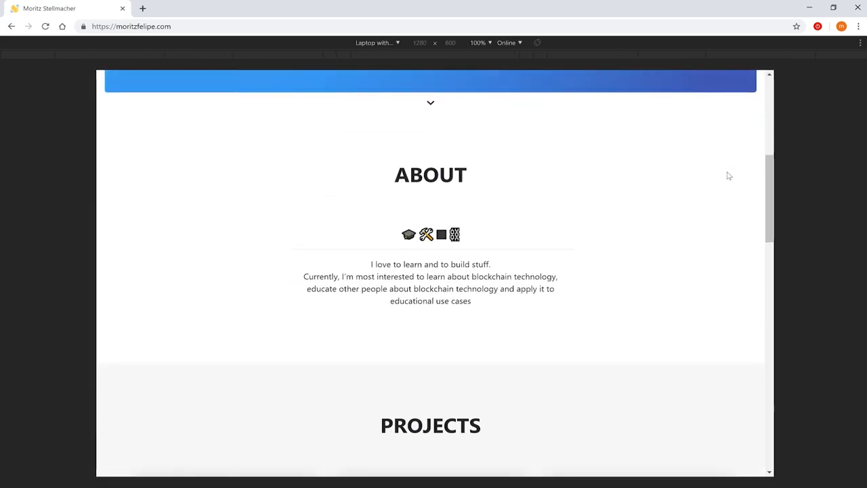
scroll(down, 3)
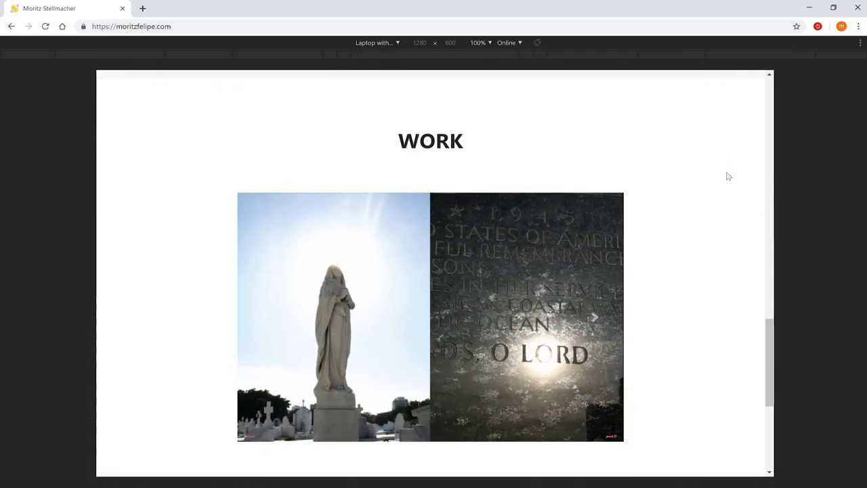
scroll(down, 3)
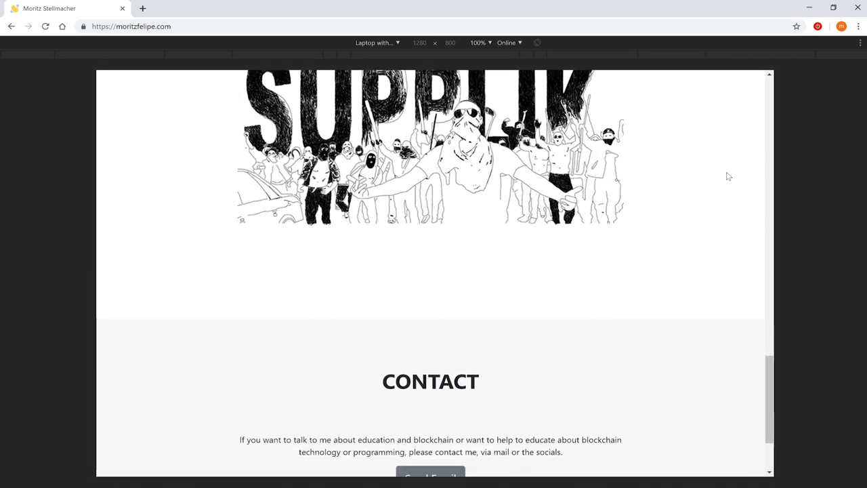